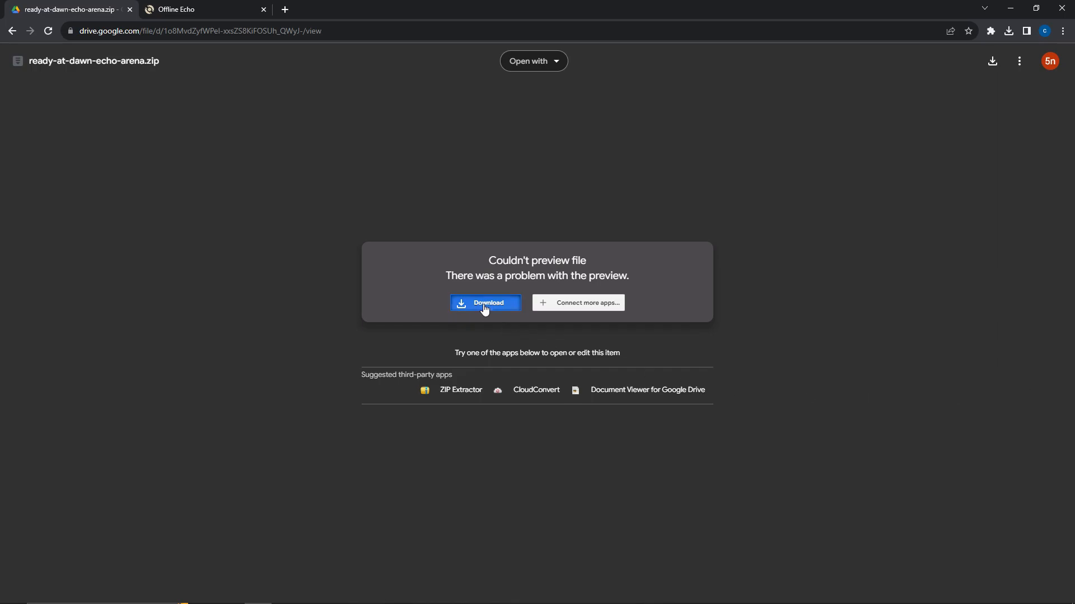
# Download ready-at-dawn-echo-arena.zip past the 'too large to scan' virus warning.
pyautogui.click(485, 303)
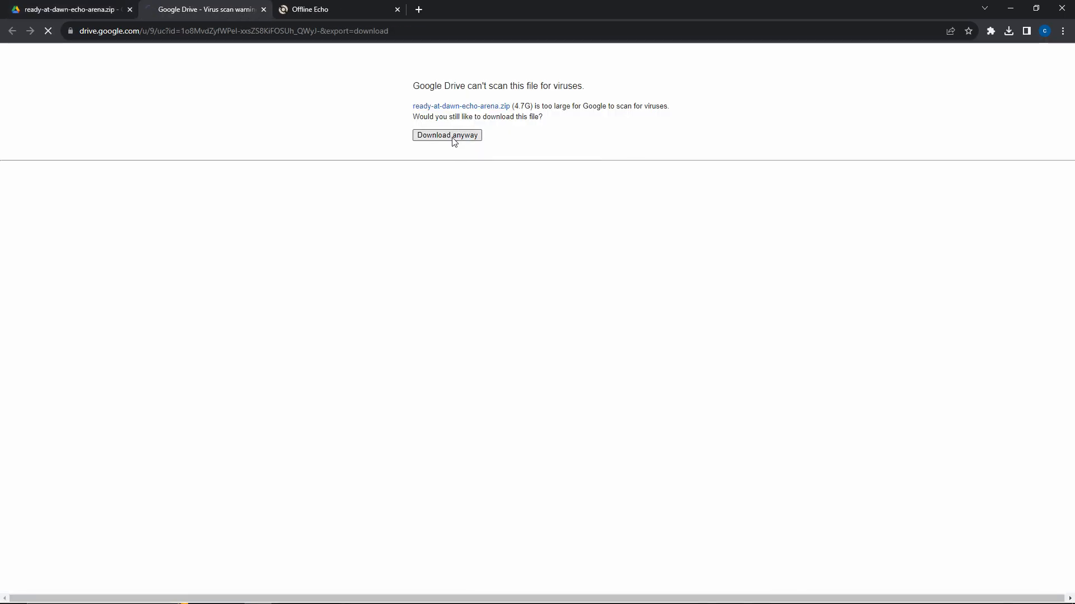
pyautogui.click(321, 9)
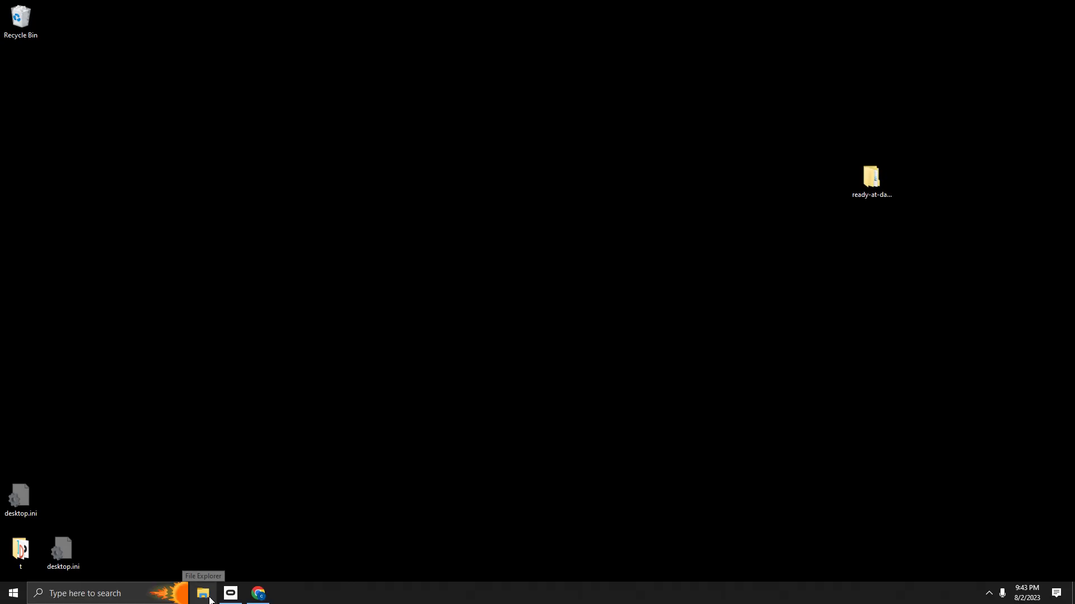
# Place OfflineEcho.exe and pnsovr.dll from the desktop into ready-at-dawn-echo-arena\bin\win10.
pyautogui.click(201, 594)
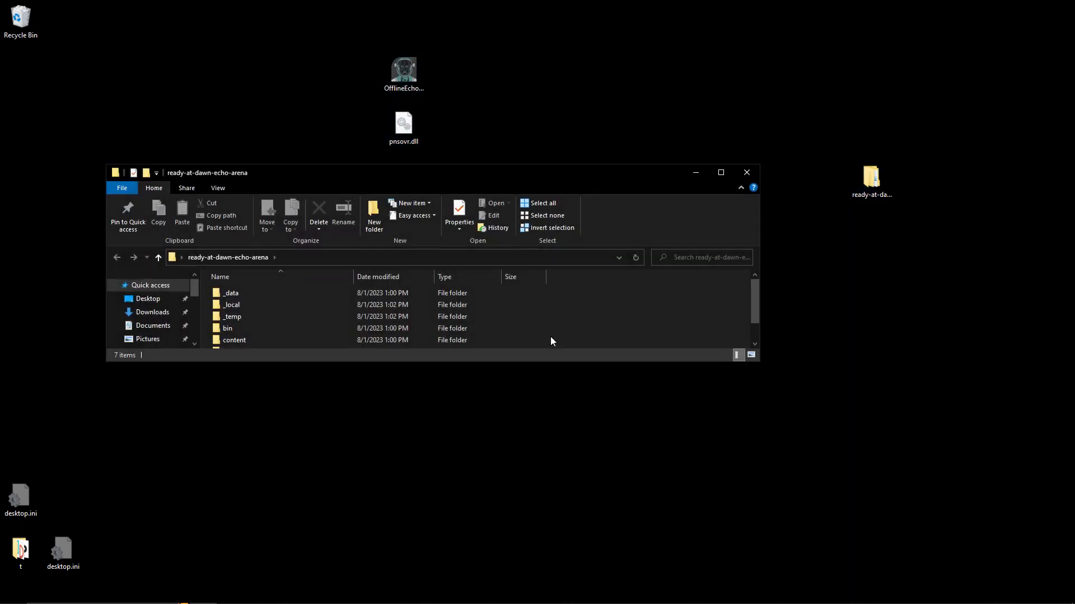
pyautogui.doubleClick(227, 328)
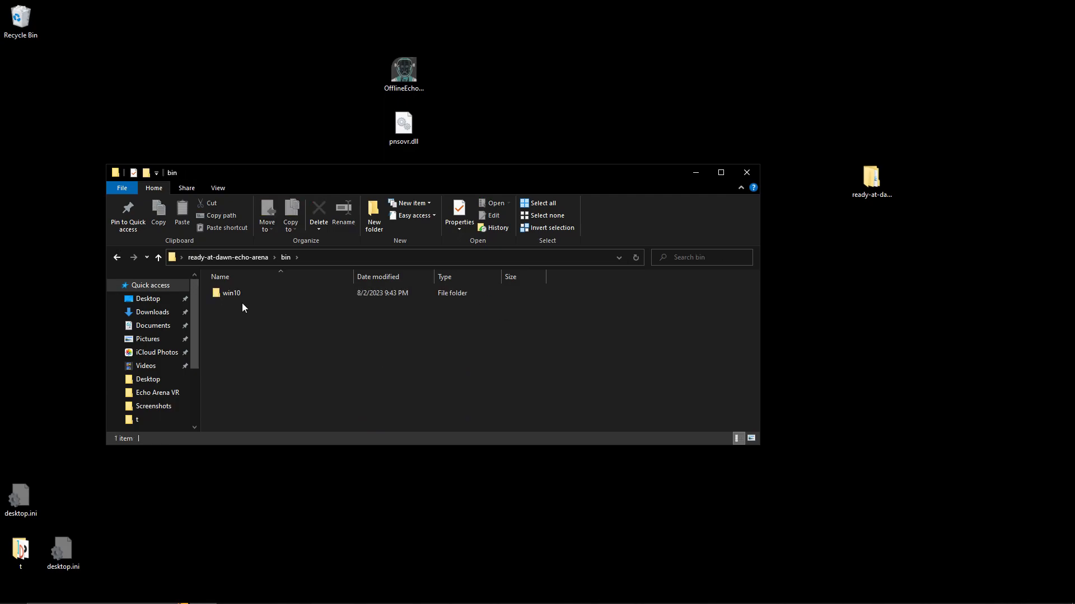
pyautogui.doubleClick(231, 292)
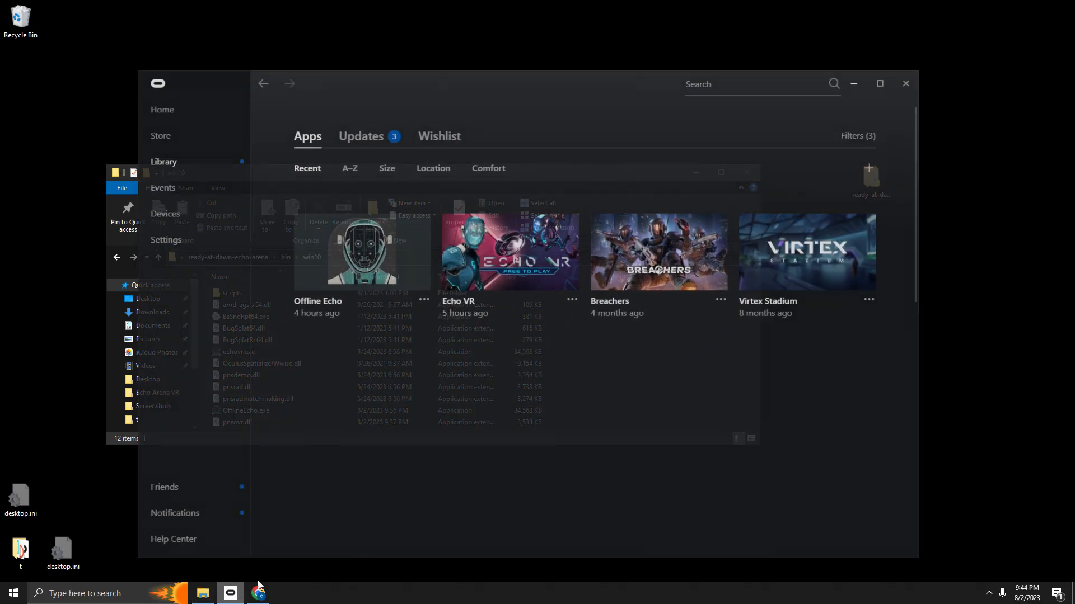
pyautogui.click(165, 225)
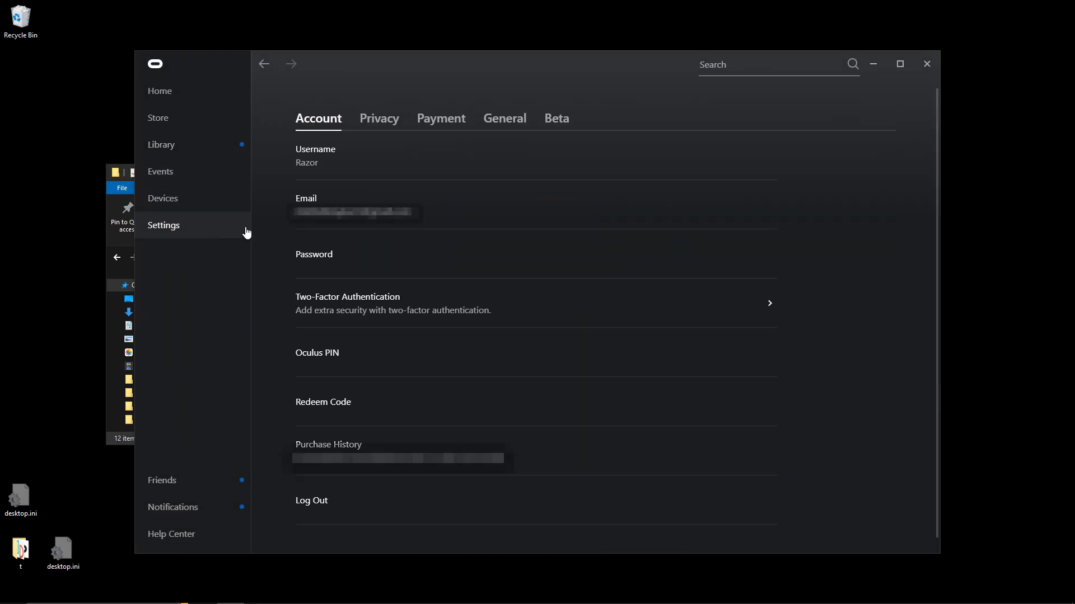
pyautogui.click(505, 117)
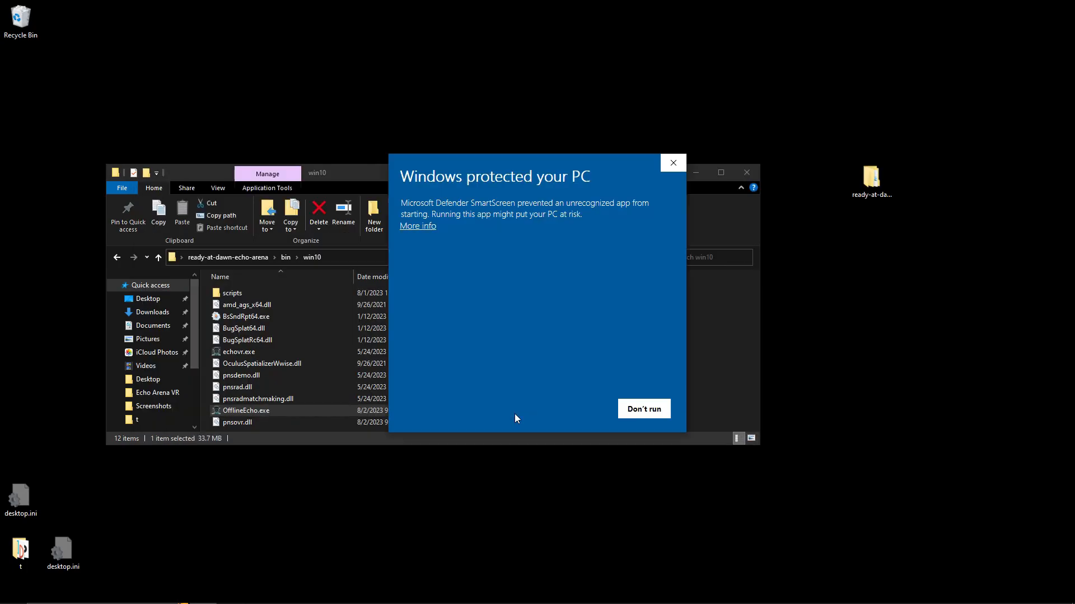
# Run OfflineEcho.exe past the SmartScreen warning and dismiss the Echo VR session error.
pyautogui.click(417, 225)
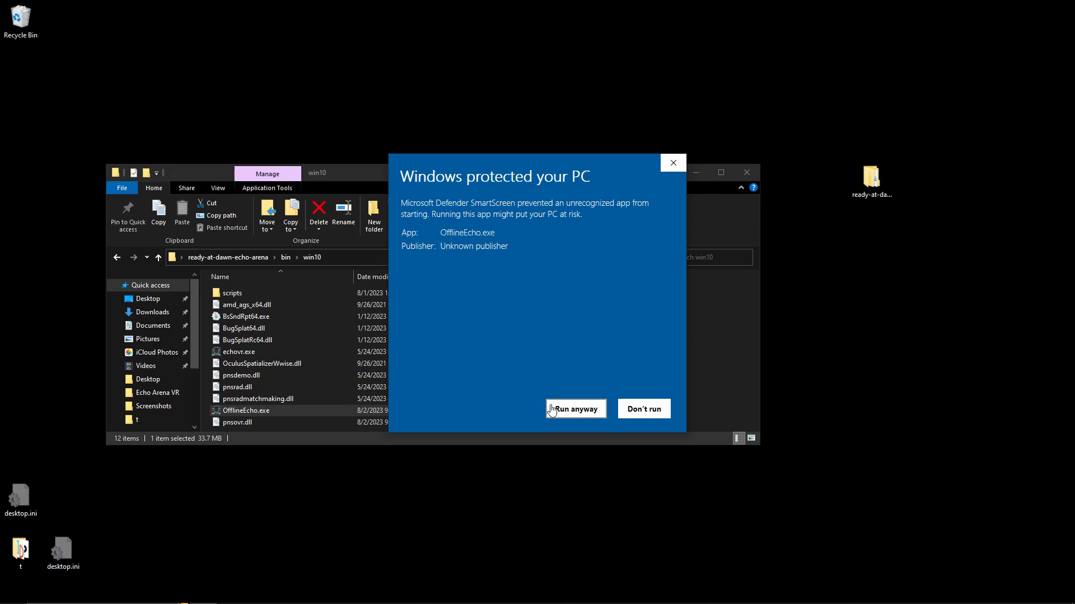
pyautogui.click(575, 410)
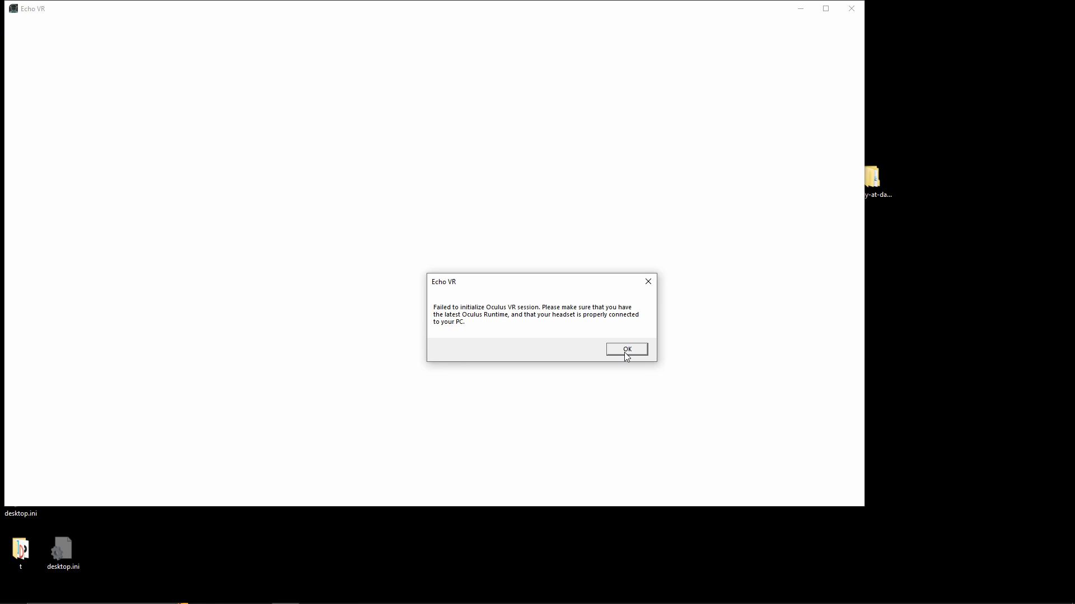
pyautogui.click(625, 349)
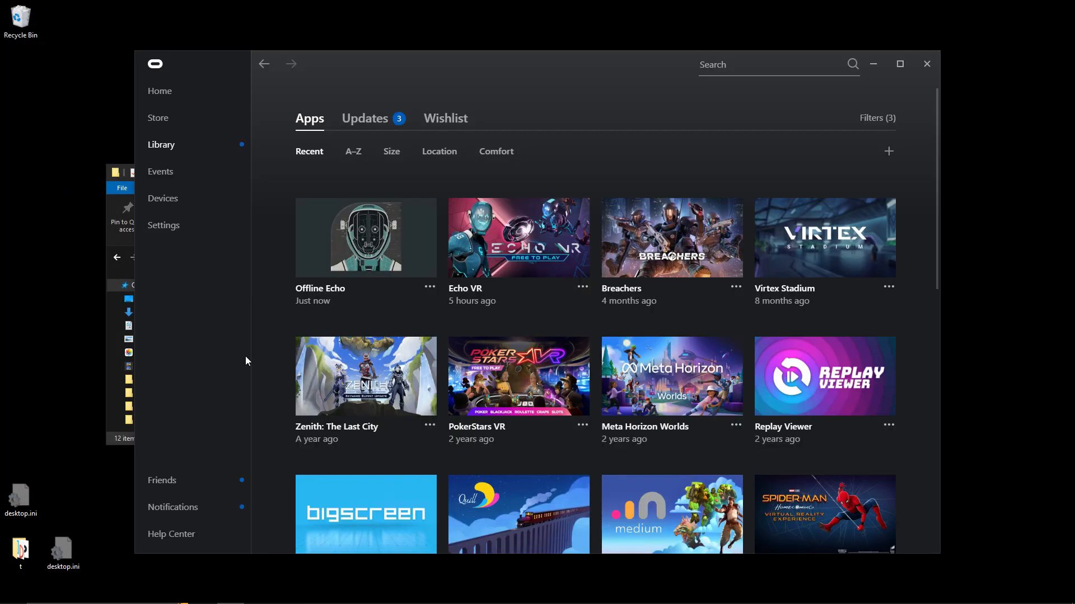
# Set Offline Echo's launch options to '-level mpl_arena_a -gametype Echo_Arena' and launch it.
pyautogui.click(430, 288)
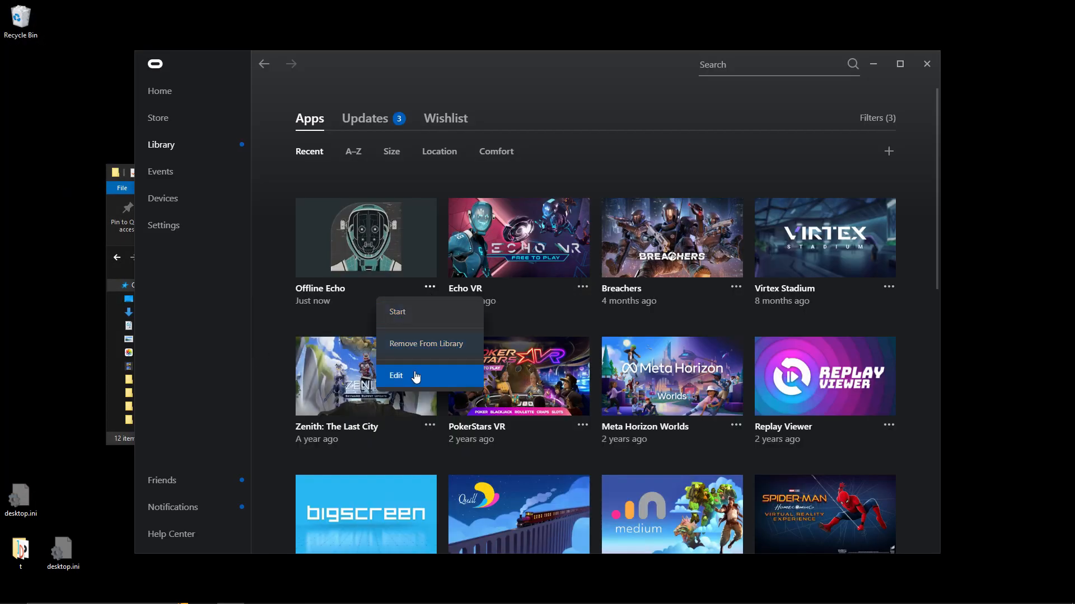
pyautogui.click(395, 375)
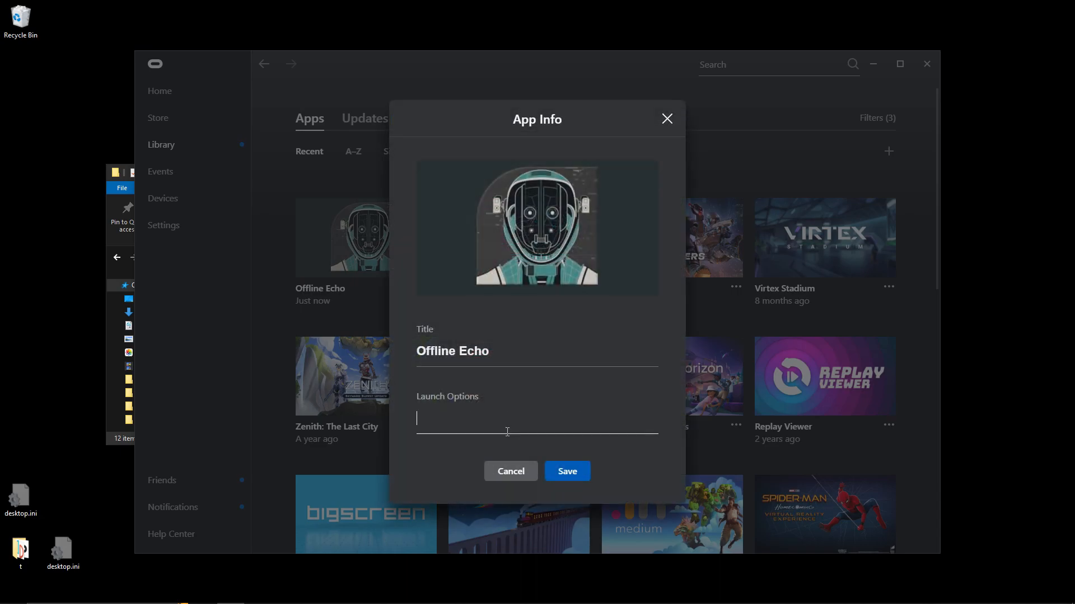
pyautogui.write('-level mpl_arena_a -gametype Echo_Arena')
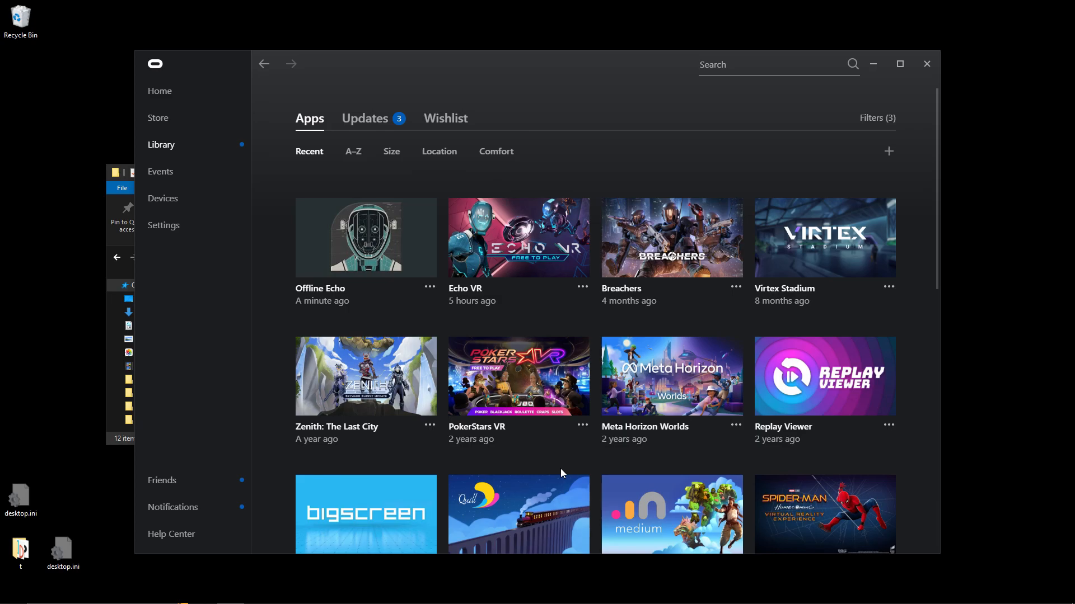
pyautogui.click(365, 237)
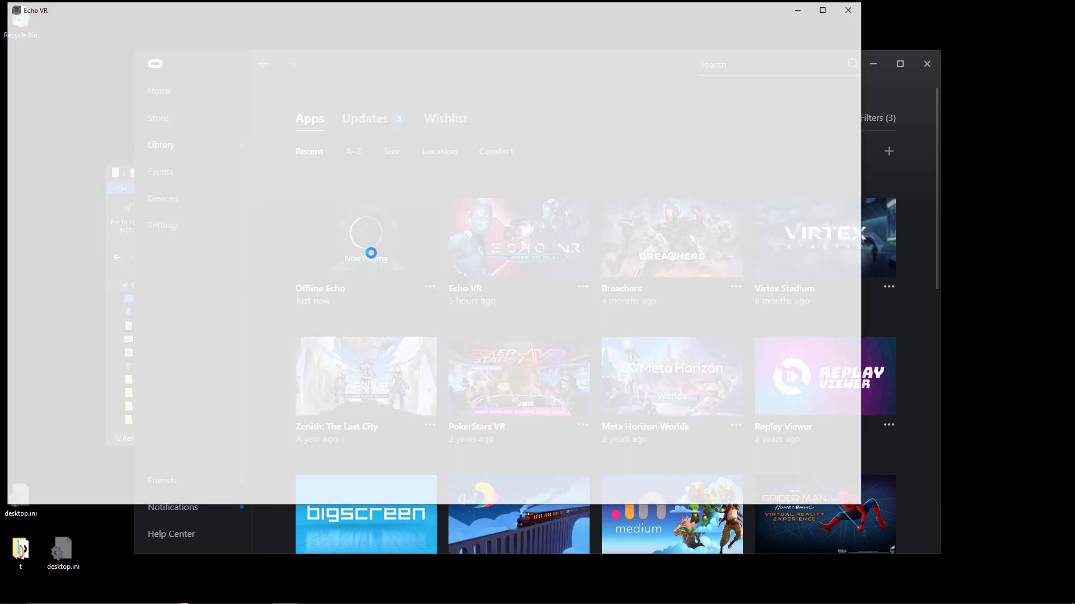